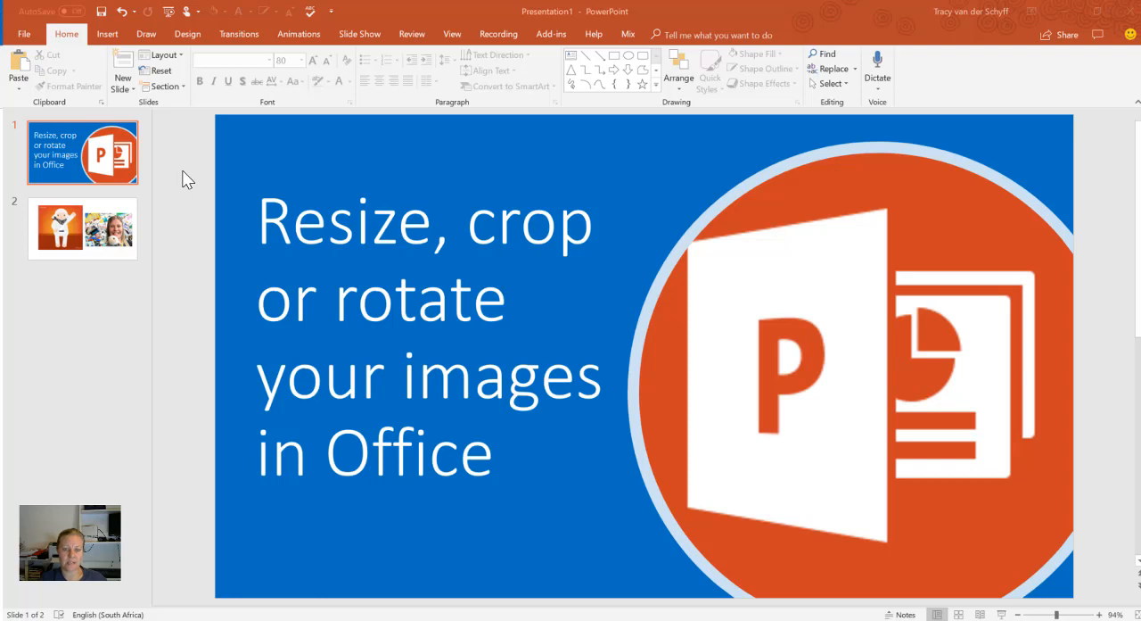
{"action": "mouse_move", "coordinate": [182, 171]}
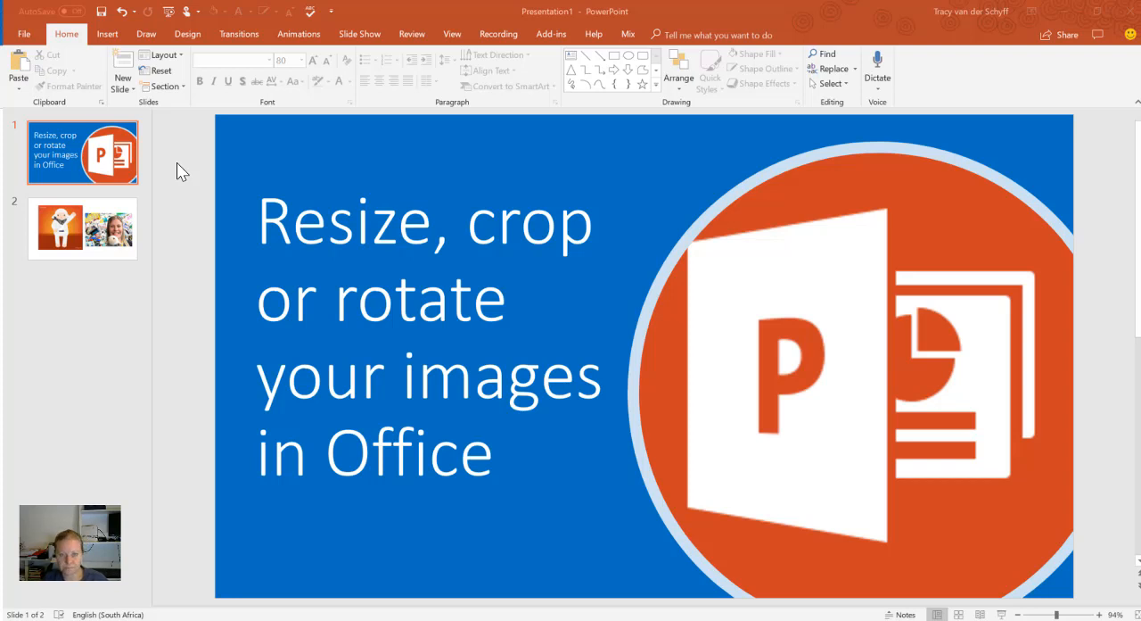
Resize the mascot picture on slide 2 with its handles, then restore its original proportions
{"action": "left_click", "coordinate": [82, 228]}
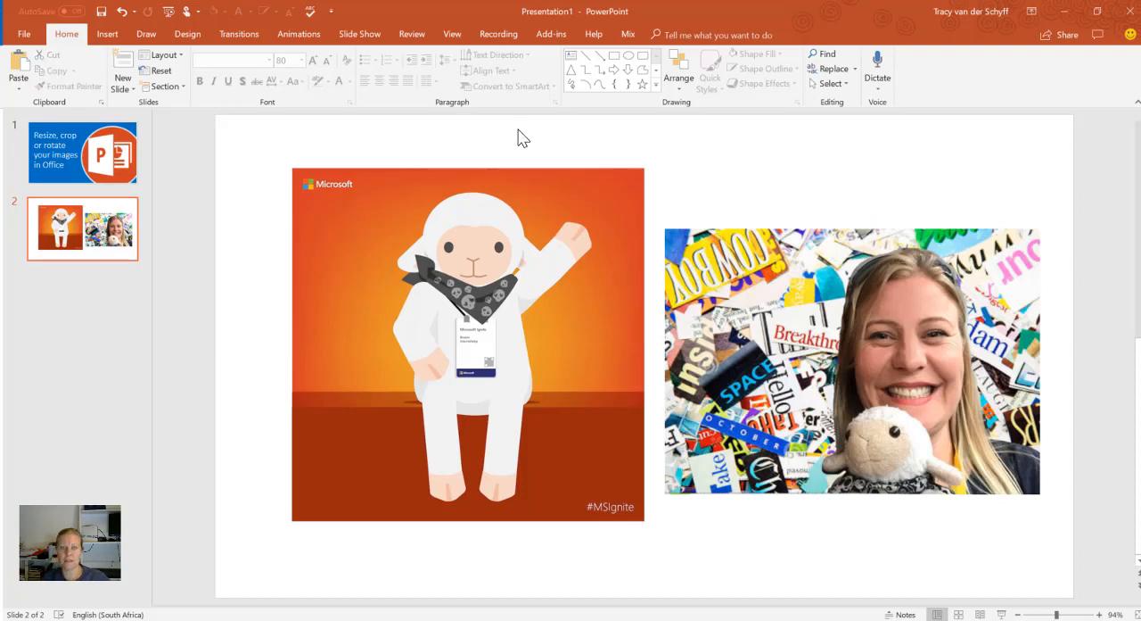
{"action": "left_click", "coordinate": [467, 342]}
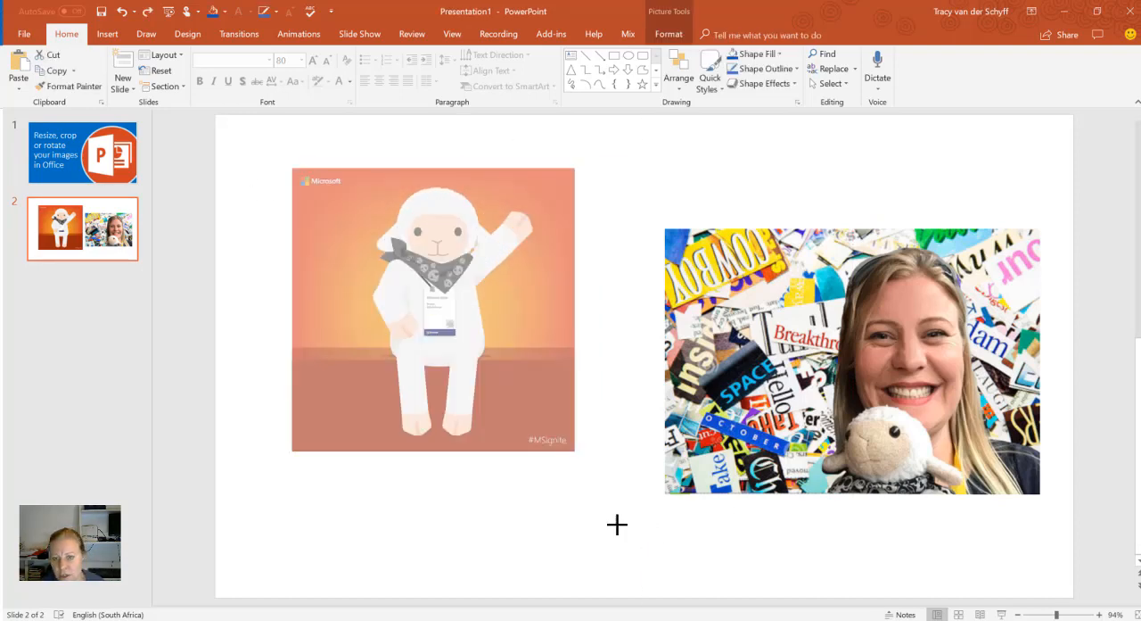
{"action": "left_click", "coordinate": [431, 310]}
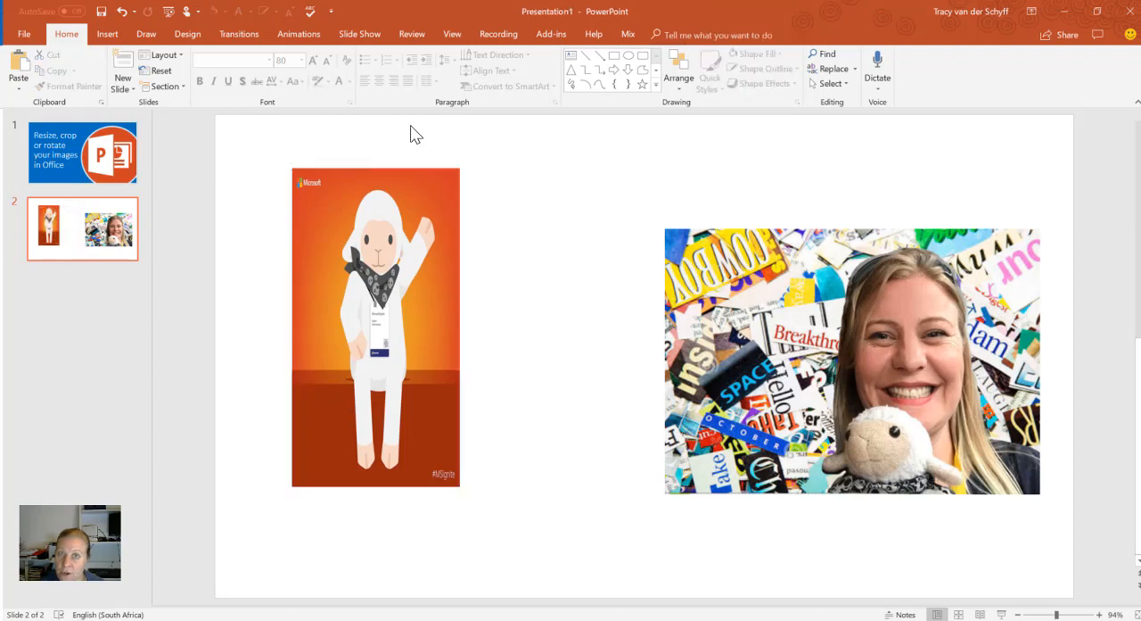
{"action": "left_click", "coordinate": [374, 324]}
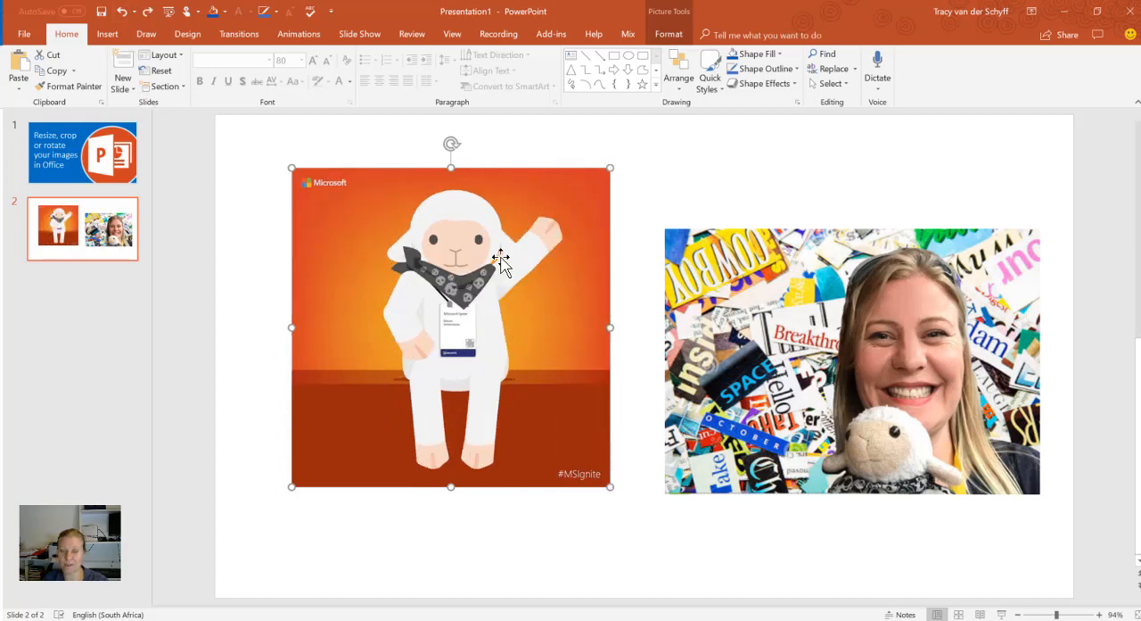
{"action": "mouse_move", "coordinate": [393, 253]}
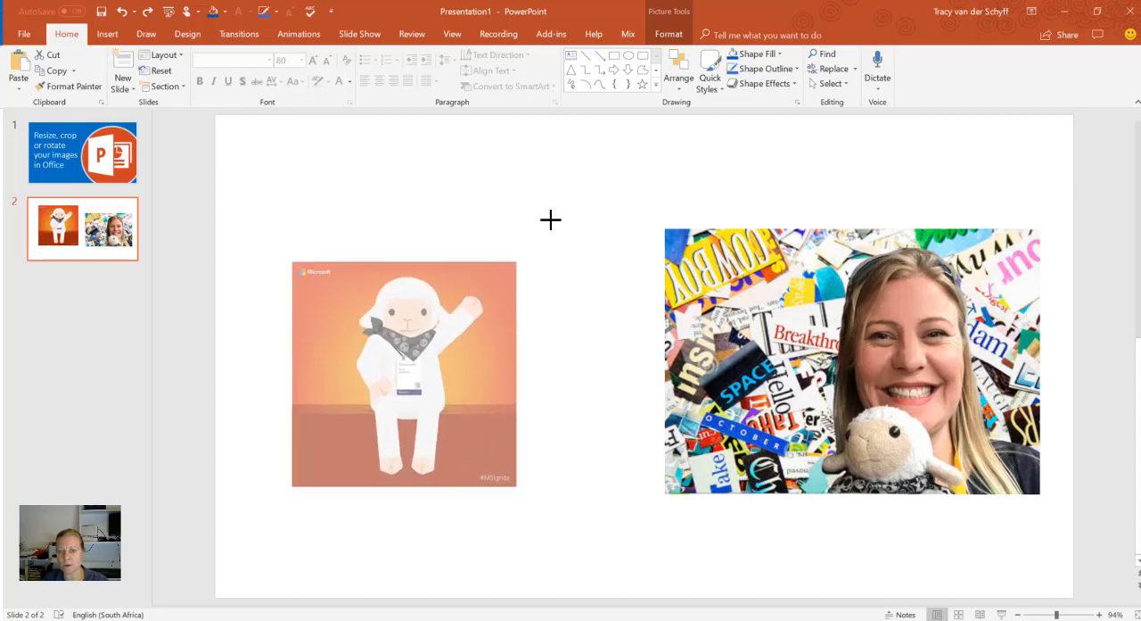
{"action": "left_click", "coordinate": [403, 373]}
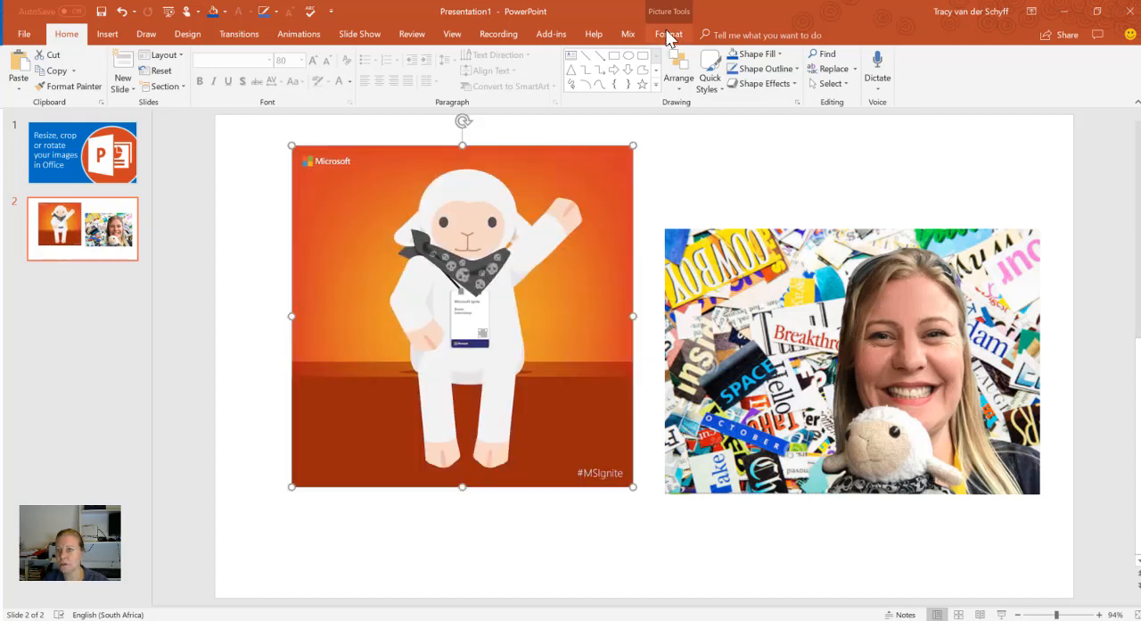
Set the mascot picture's height to 15.95 cm via the Size group spinner
{"action": "left_click", "coordinate": [667, 34]}
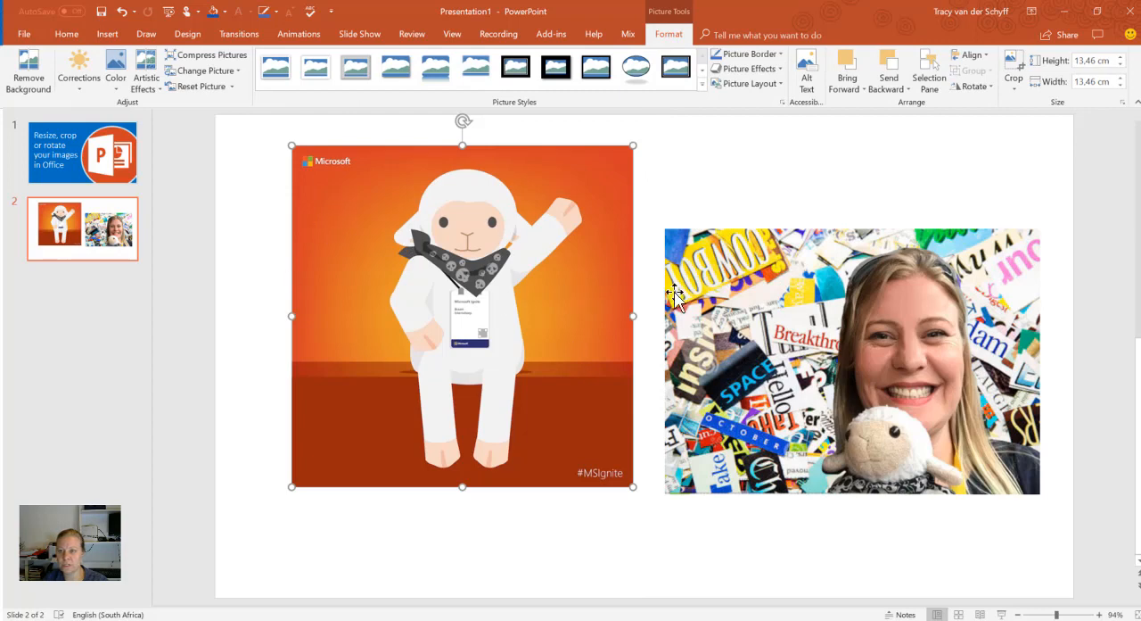
{"action": "left_click", "coordinate": [1122, 62]}
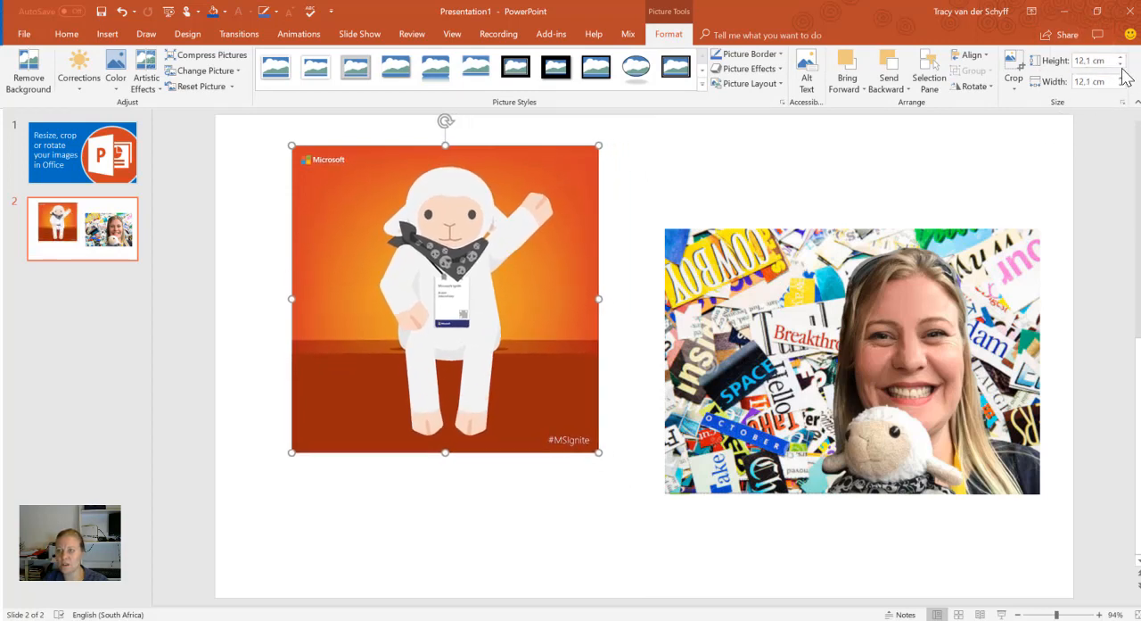
{"action": "left_click", "coordinate": [1120, 64]}
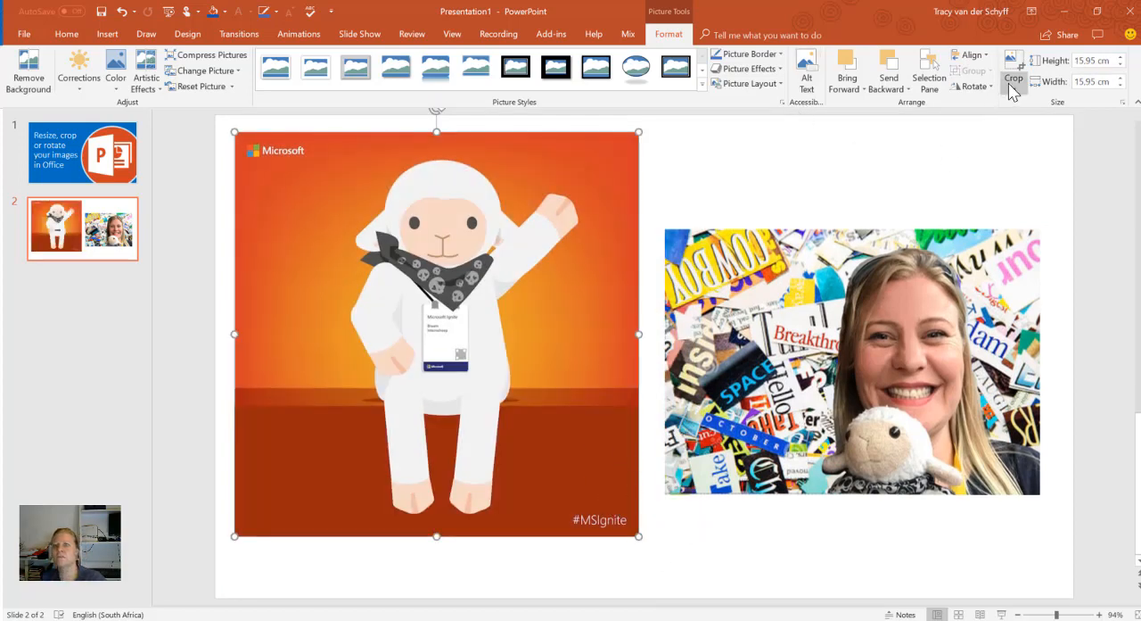
{"action": "mouse_move", "coordinate": [781, 196]}
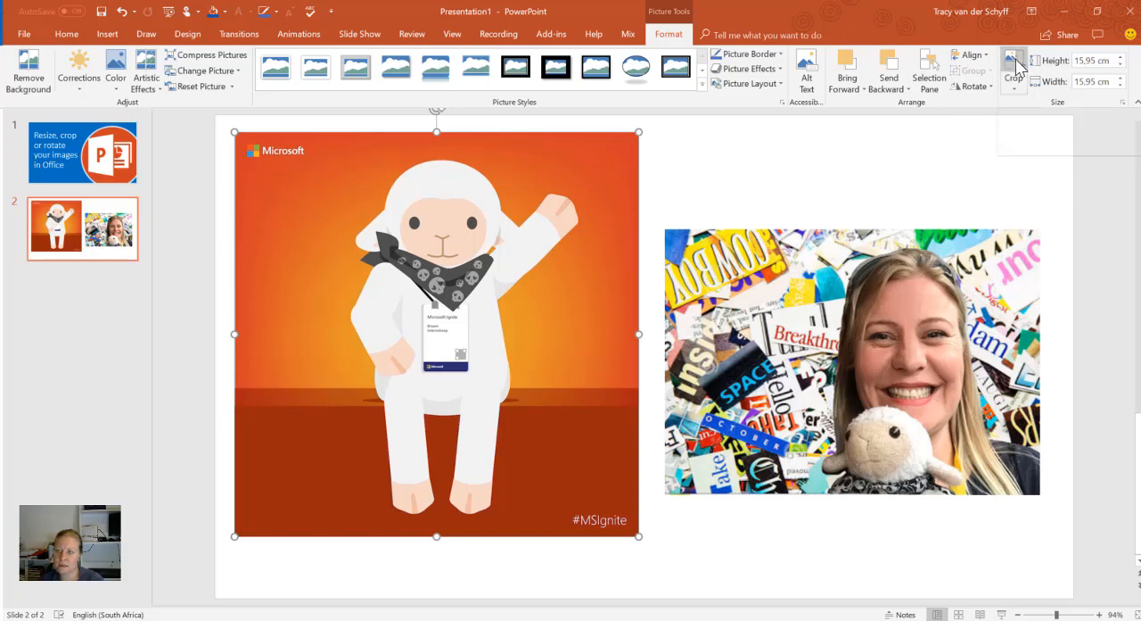
Crop the mascot picture down to the lamb's head, about 7.45 by 7.28 cm
{"action": "left_click", "coordinate": [1013, 72]}
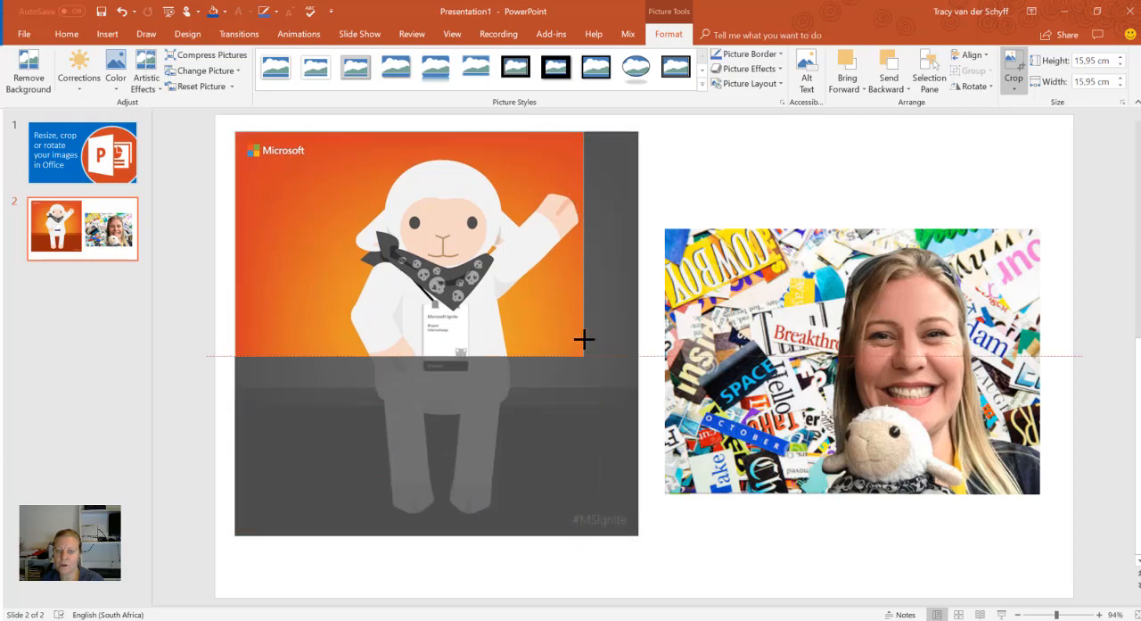
{"action": "left_click_drag", "start_coordinate": [585, 339], "coordinate": [531, 326]}
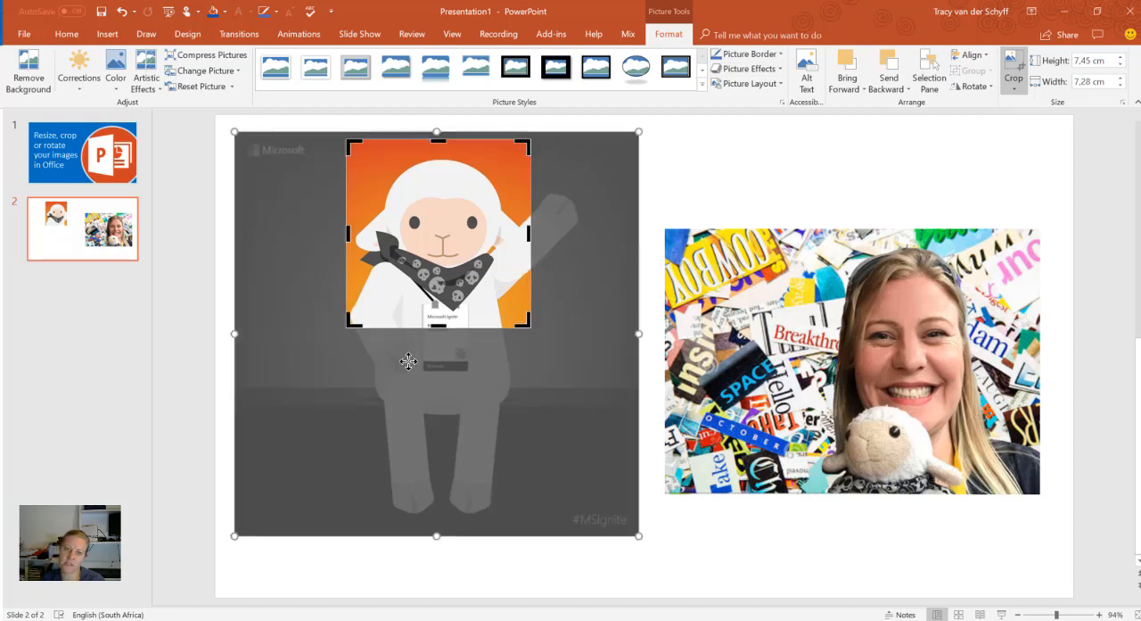
{"action": "mouse_move", "coordinate": [382, 198]}
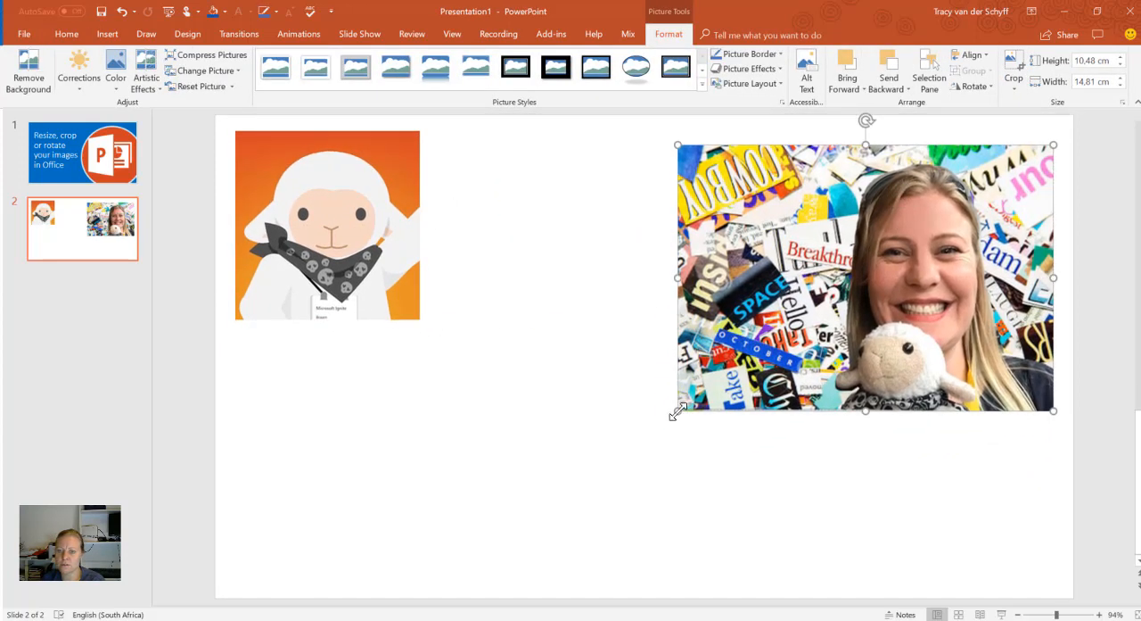
Enlarge the selfie photo by its corner handle to about 16.43 by 23.22 cm
{"action": "left_click_drag", "start_coordinate": [678, 410], "coordinate": [463, 562]}
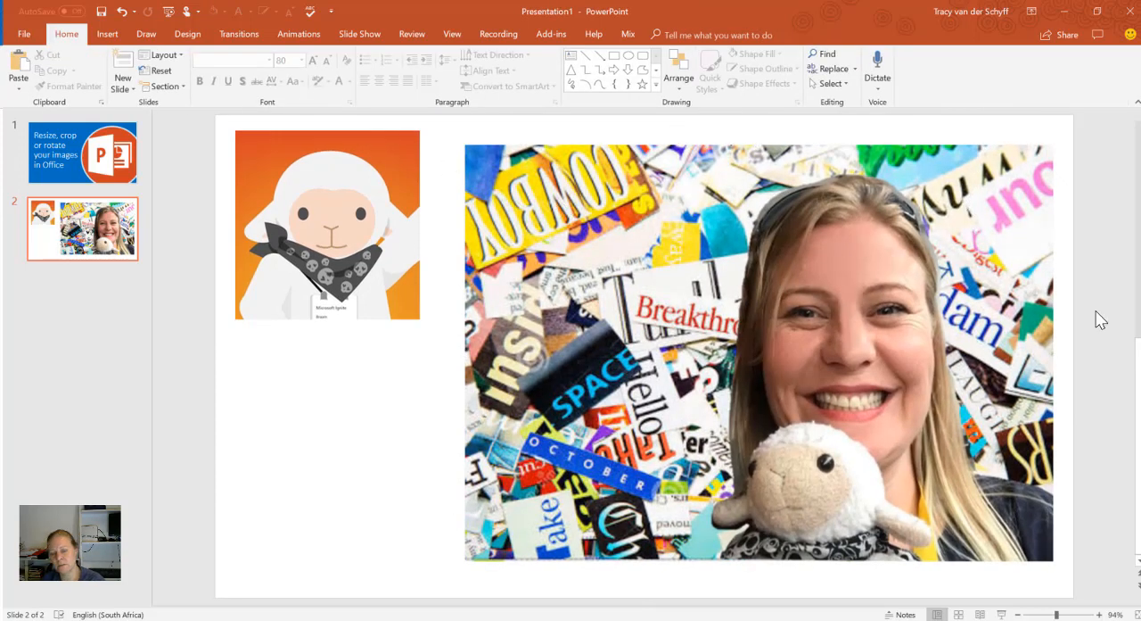
{"action": "mouse_move", "coordinate": [414, 348]}
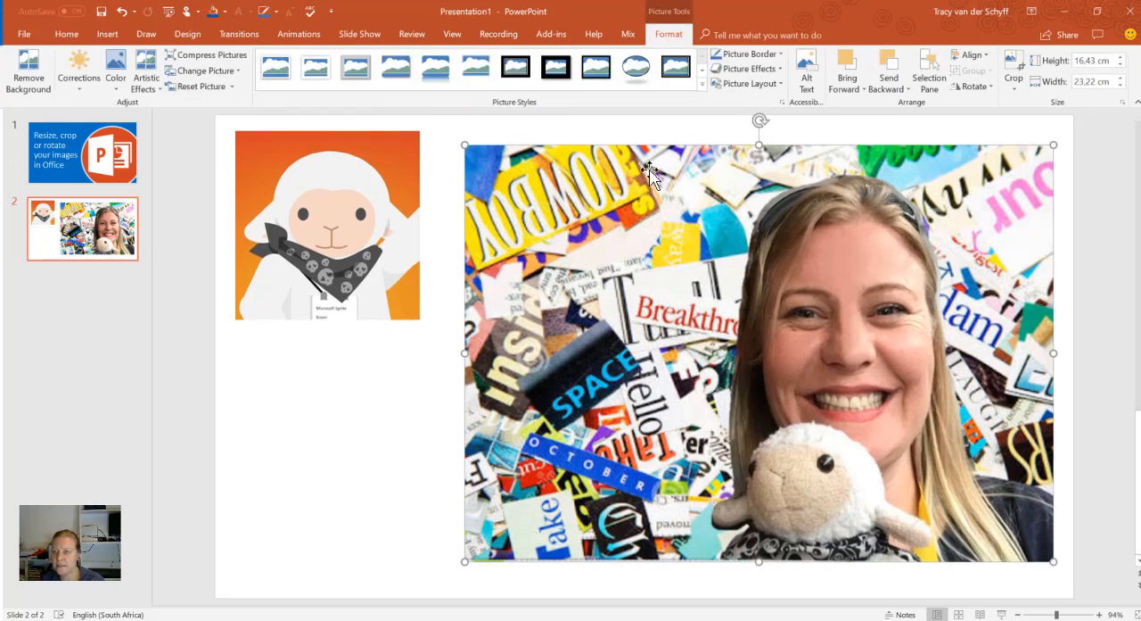
{"action": "mouse_move", "coordinate": [942, 105]}
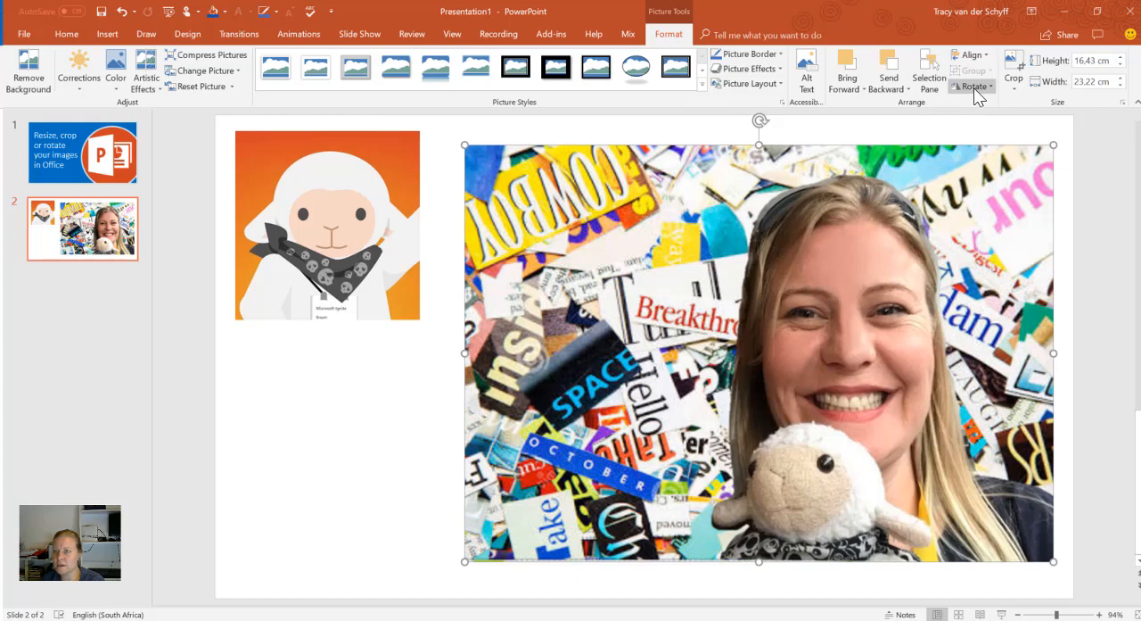
Mirror the selfie photo left to right with Flip Horizontal from the Rotate menu
{"action": "left_click", "coordinate": [970, 53]}
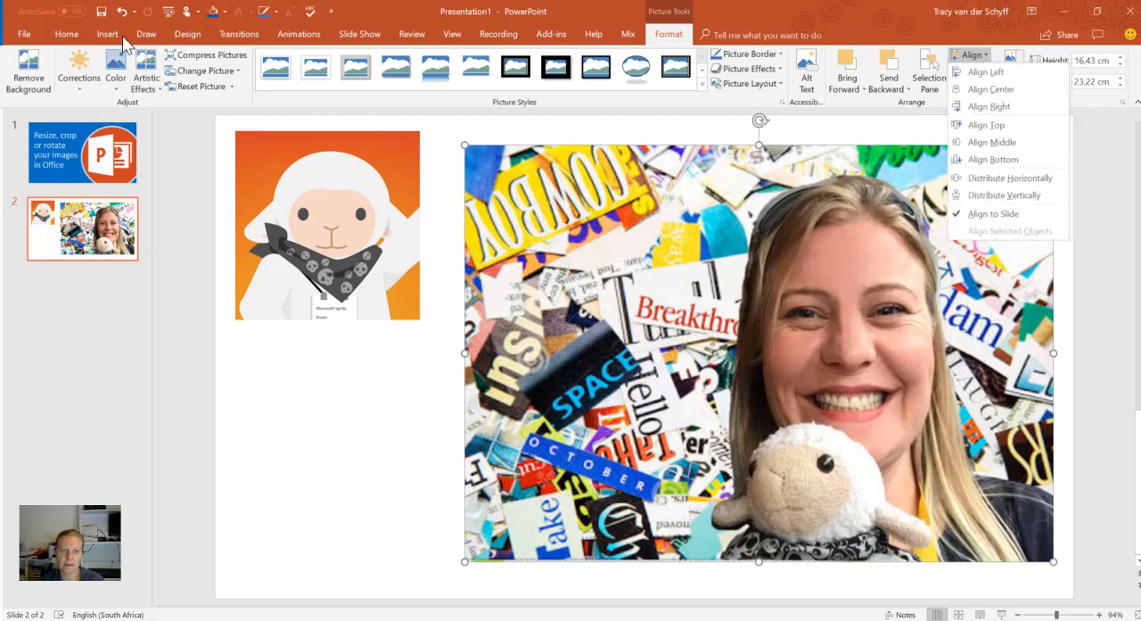
{"action": "left_click", "coordinate": [66, 33]}
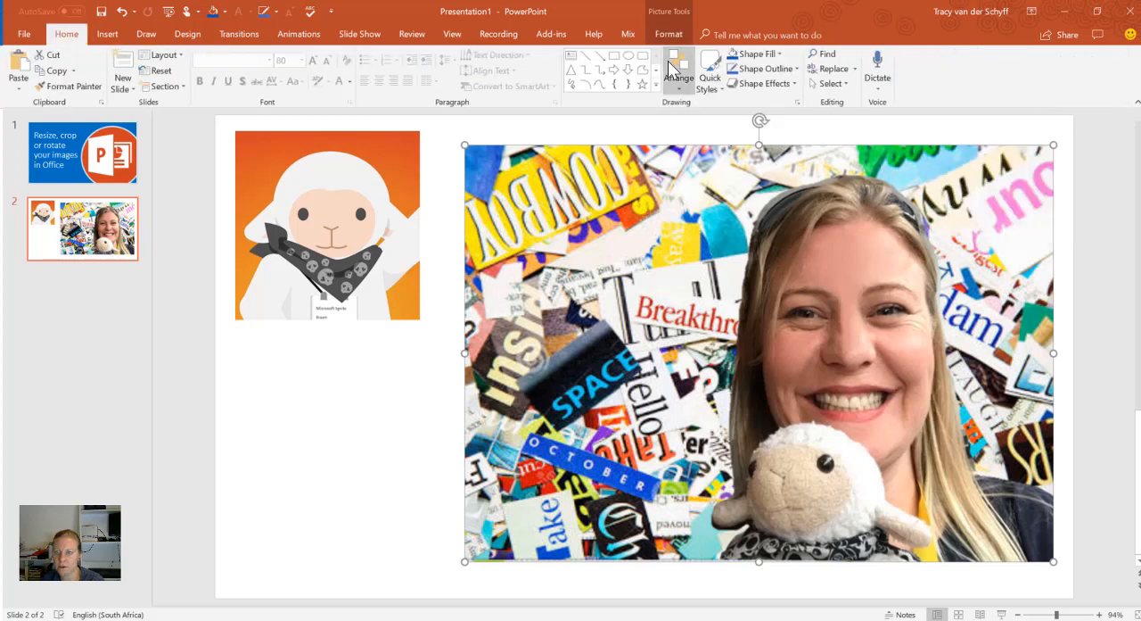
{"action": "left_click", "coordinate": [678, 73]}
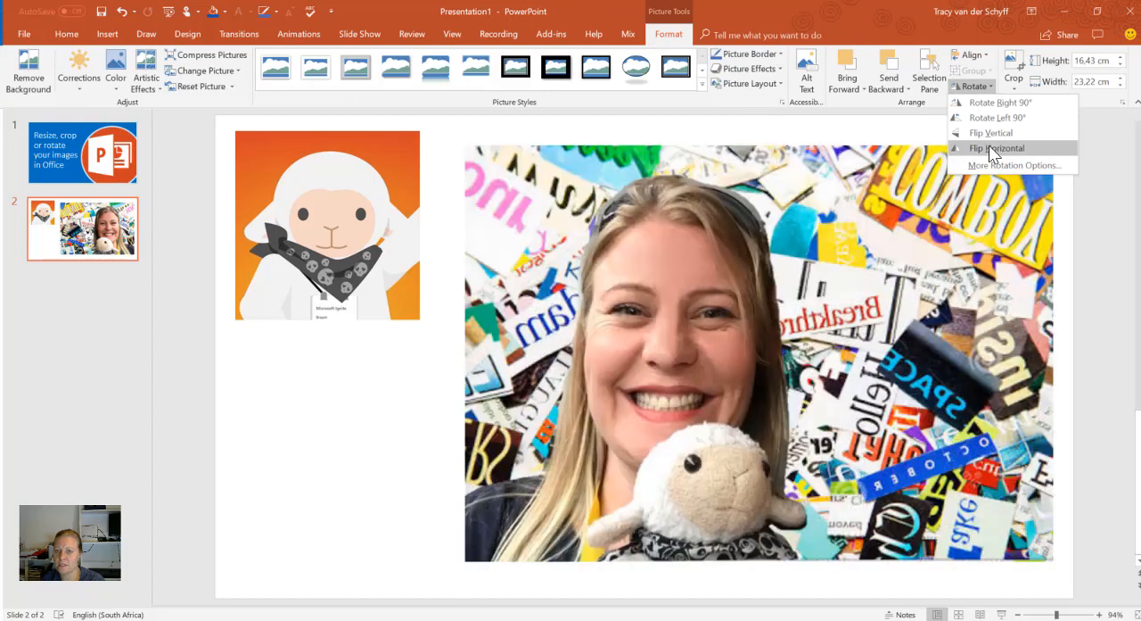
{"action": "mouse_move", "coordinate": [1066, 158]}
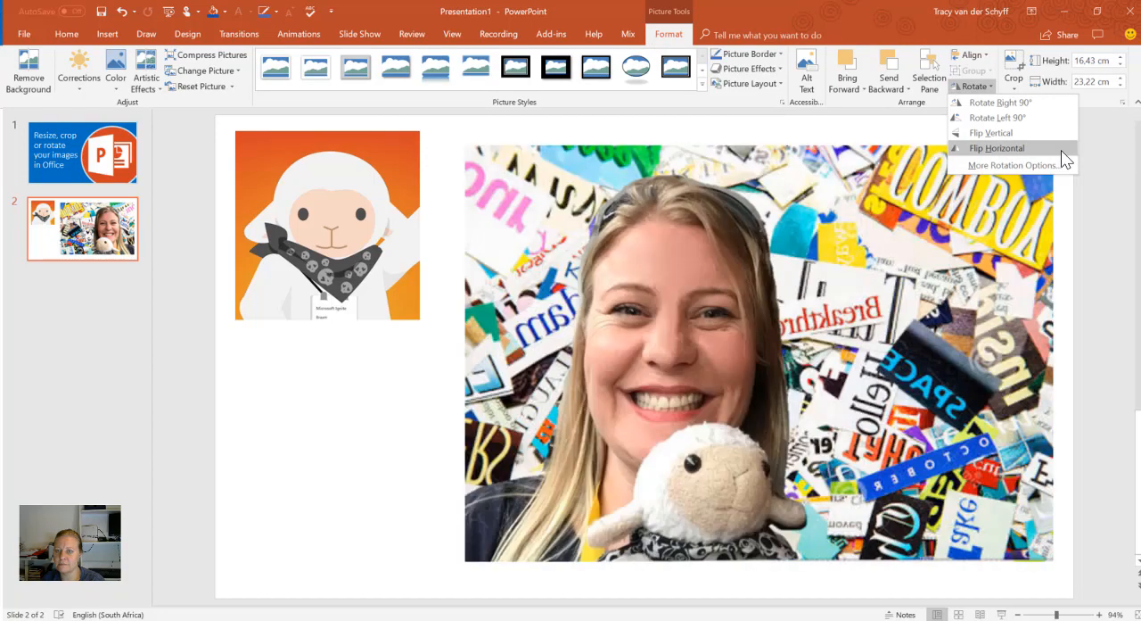
{"action": "mouse_move", "coordinate": [1037, 157]}
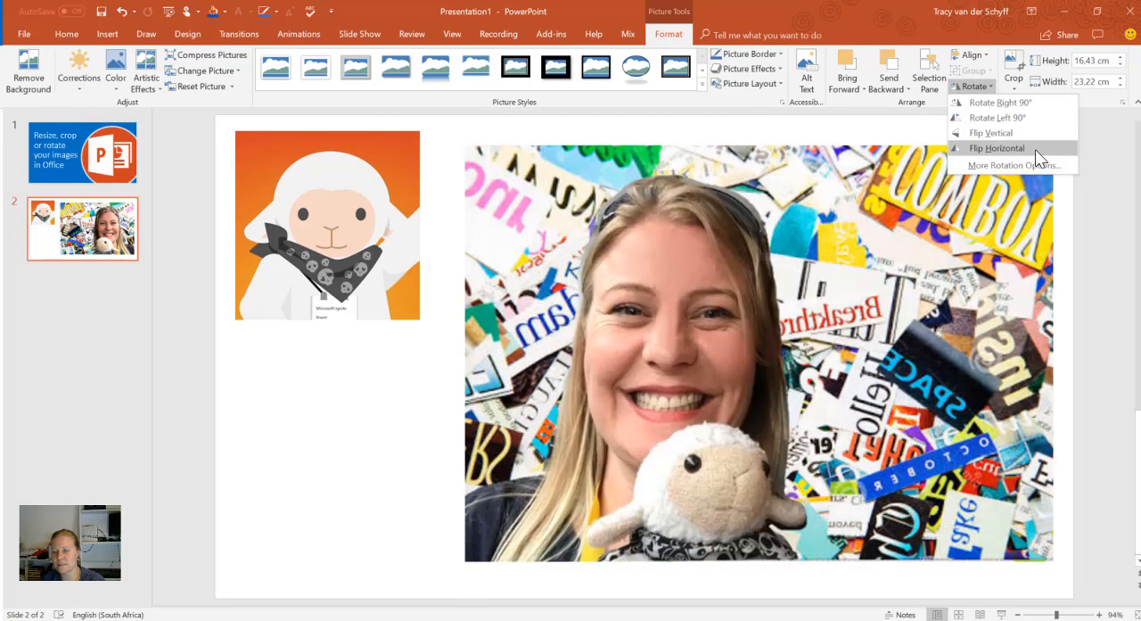
{"action": "left_click", "coordinate": [996, 148]}
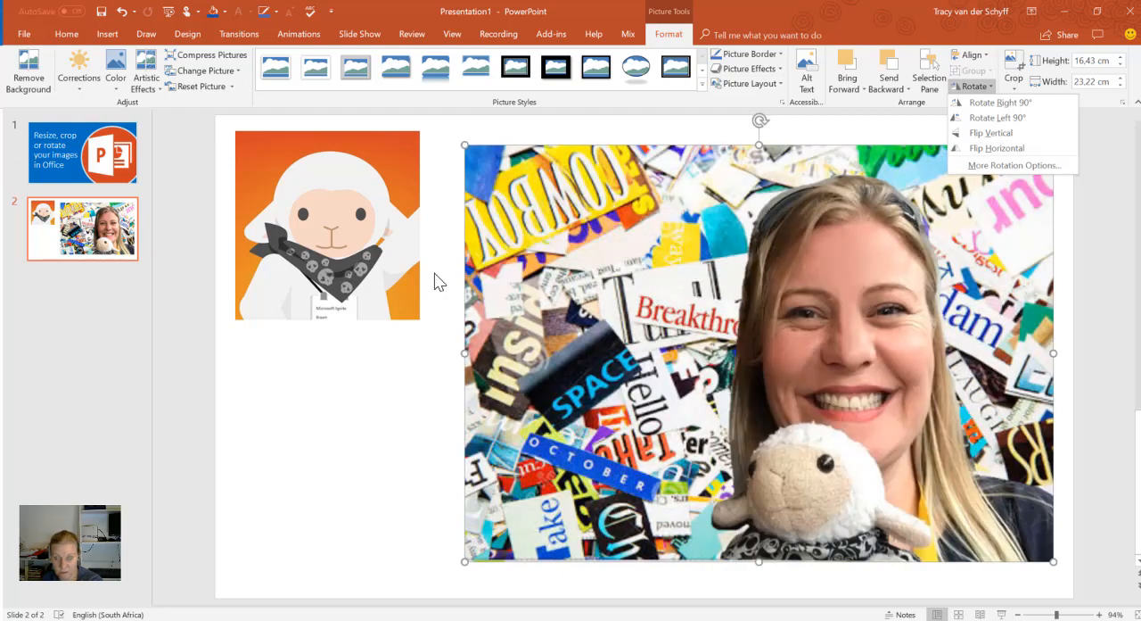
{"action": "mouse_move", "coordinate": [978, 164]}
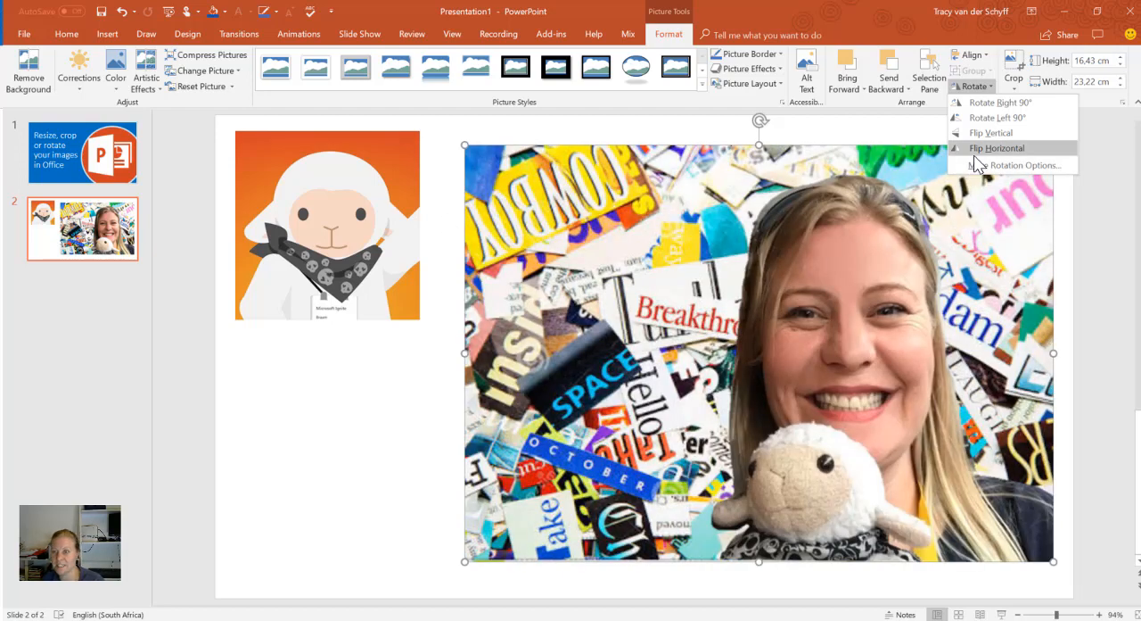
{"action": "left_click", "coordinate": [995, 148]}
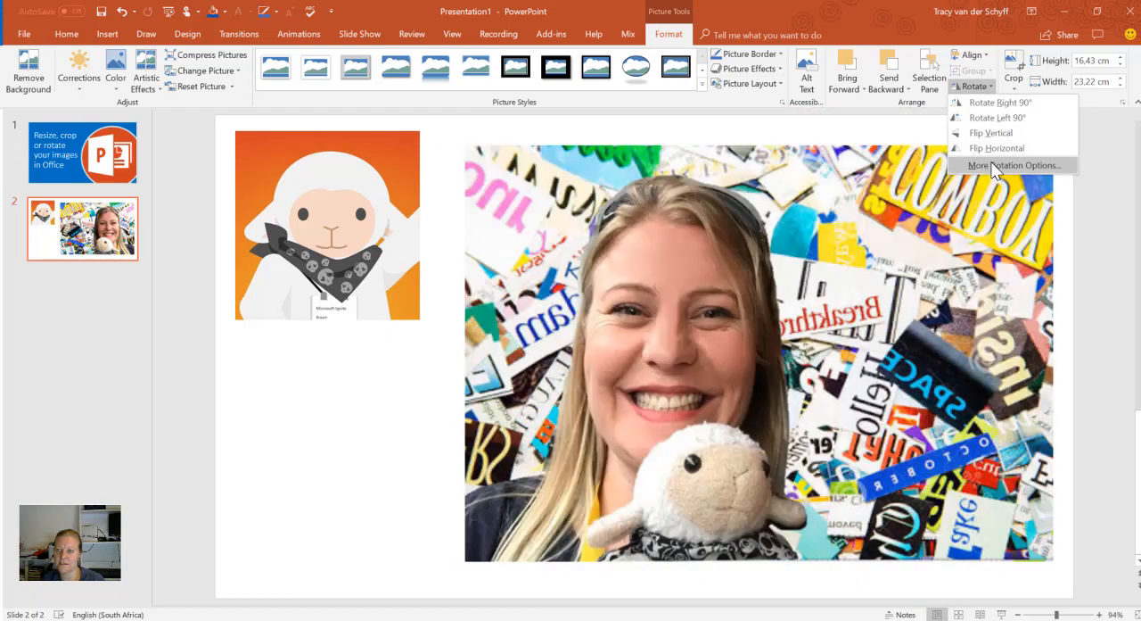
Bring up the Format Picture pane via More Rotation Options and view its Effects settings
{"action": "left_click", "coordinate": [1013, 166]}
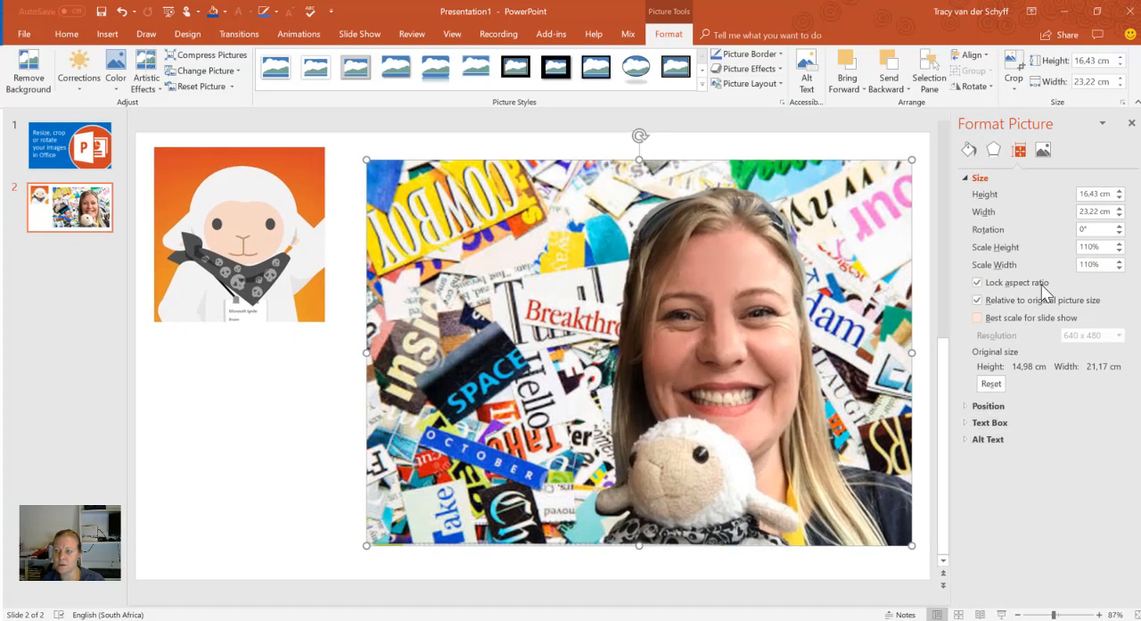
{"action": "right_click", "coordinate": [772, 187]}
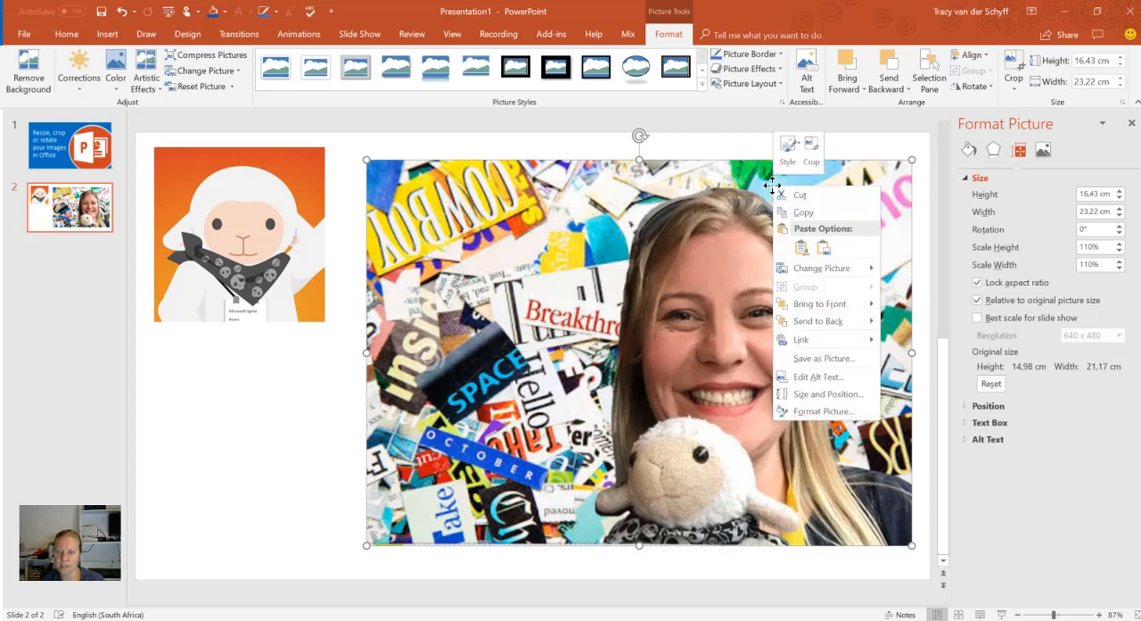
{"action": "left_click", "coordinate": [820, 417]}
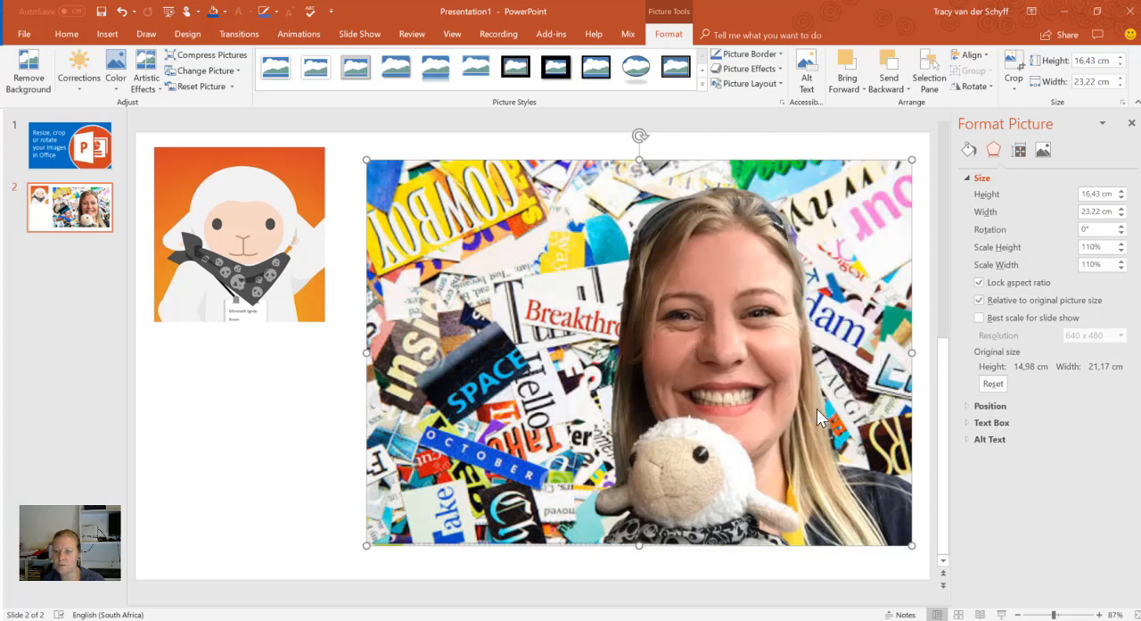
{"action": "left_click", "coordinate": [994, 150]}
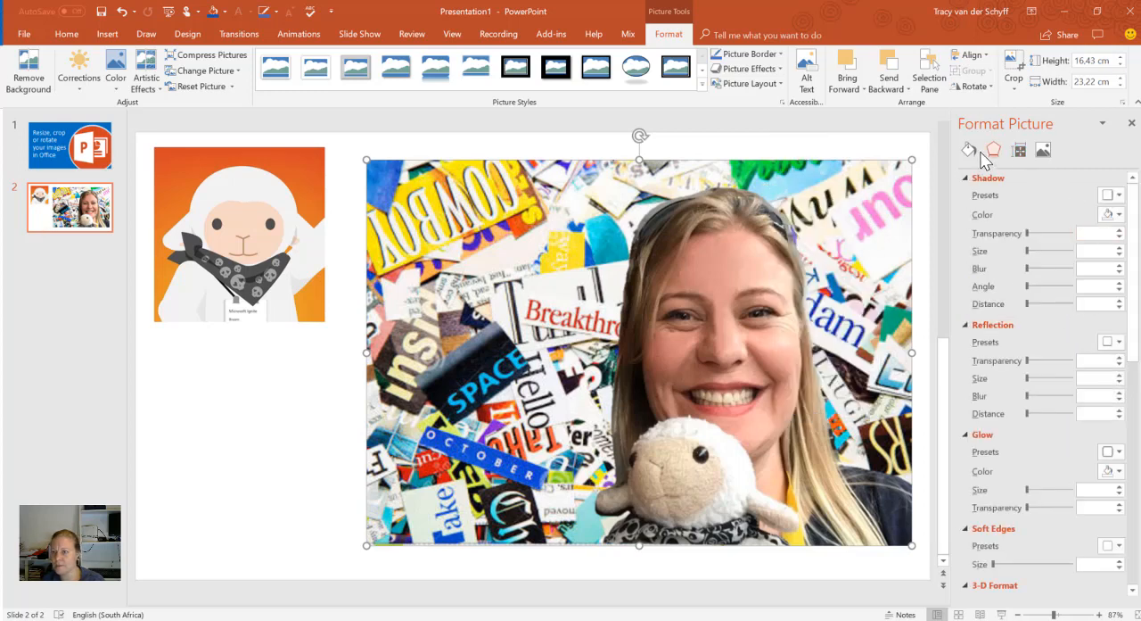
Browse the pane's Fill & Line, Size and Picture settings, then deselect to show background fill
{"action": "left_click", "coordinate": [970, 150]}
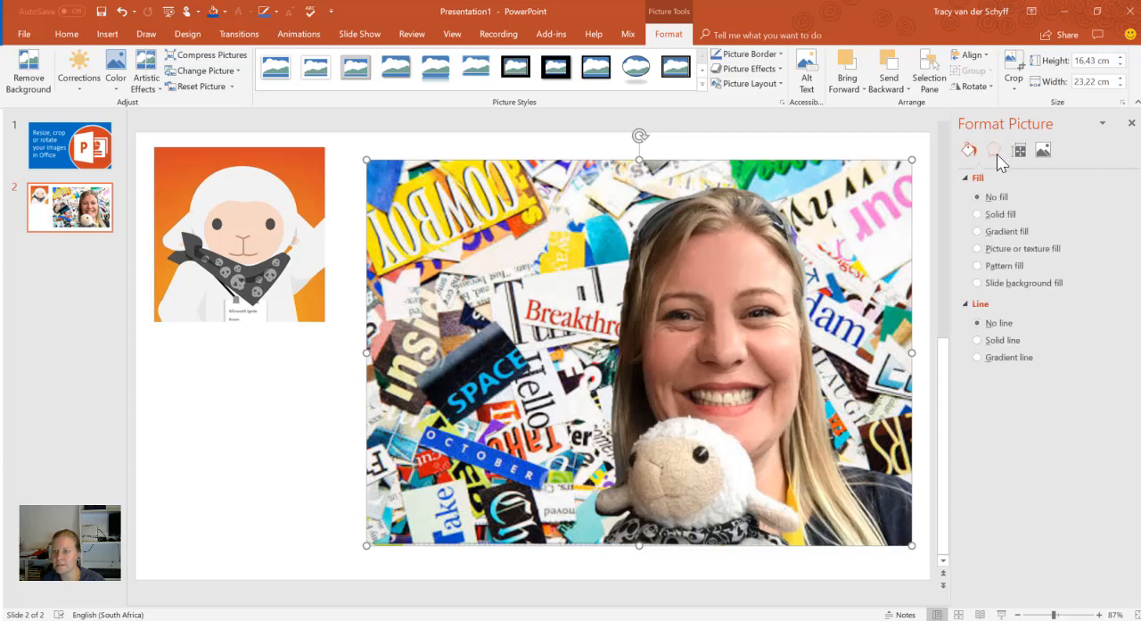
{"action": "left_click", "coordinate": [1020, 150]}
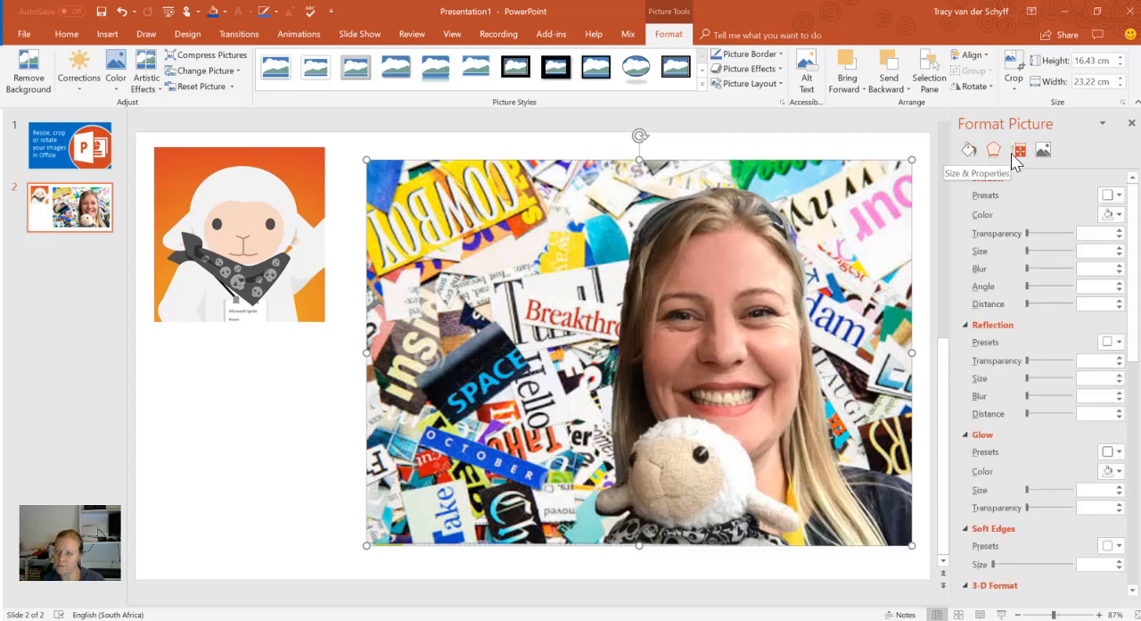
{"action": "left_click", "coordinate": [1043, 149]}
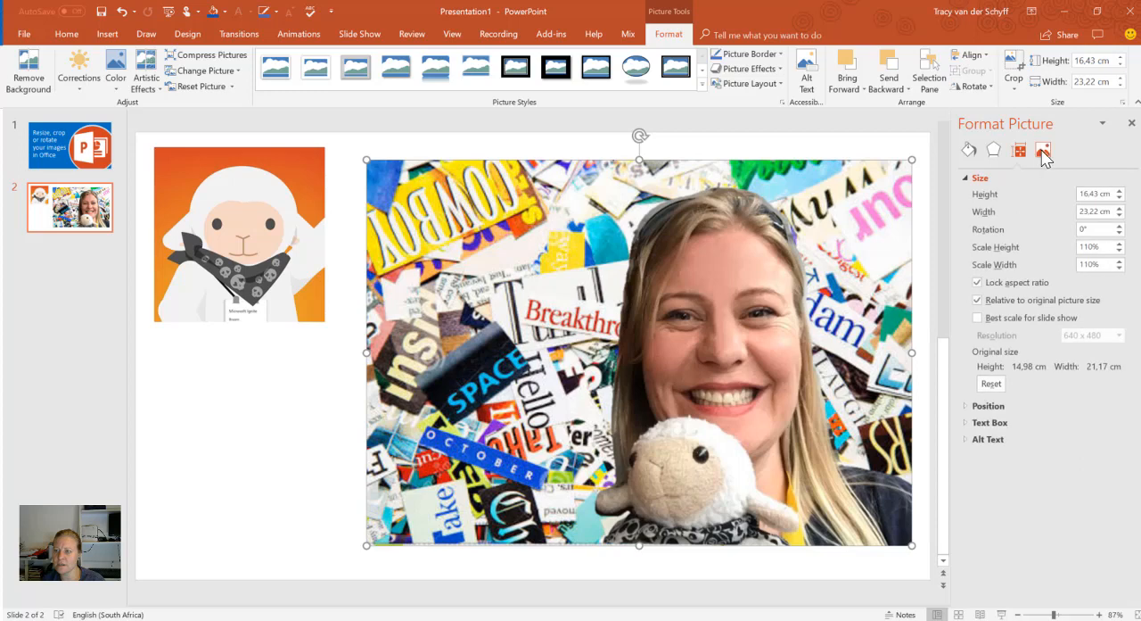
{"action": "left_click", "coordinate": [970, 150]}
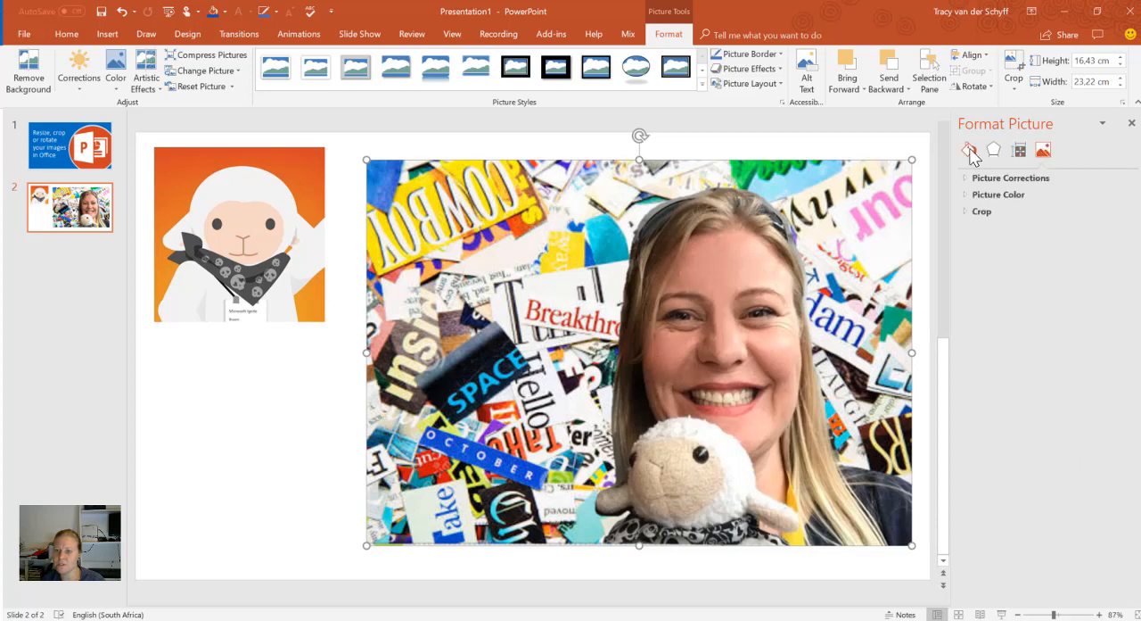
{"action": "left_click", "coordinate": [970, 149]}
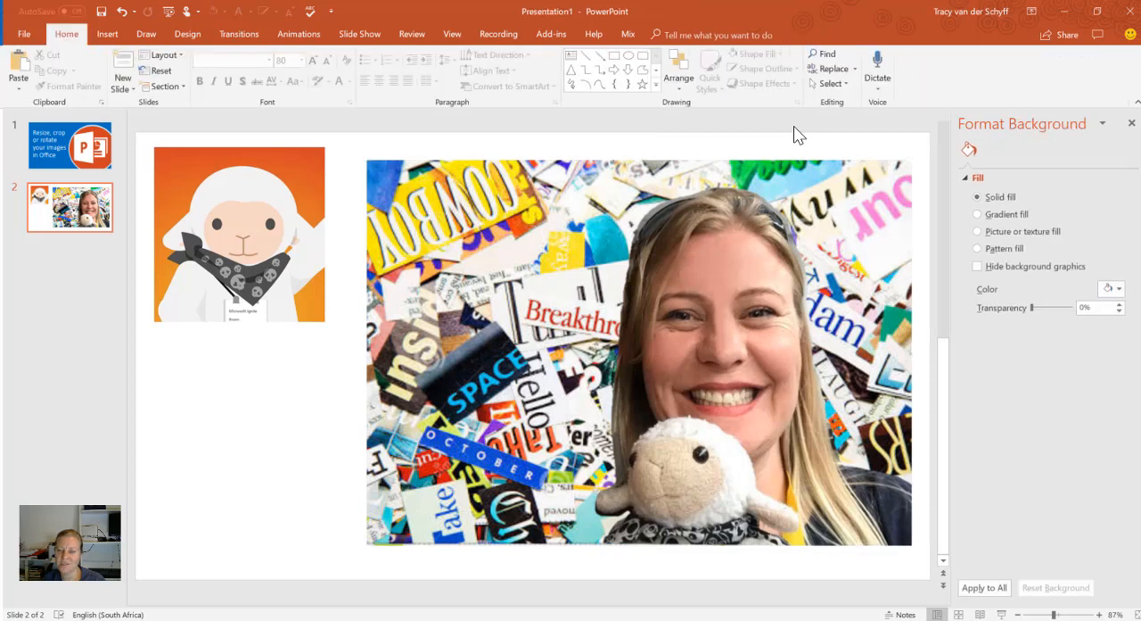
{"action": "mouse_move", "coordinate": [337, 154]}
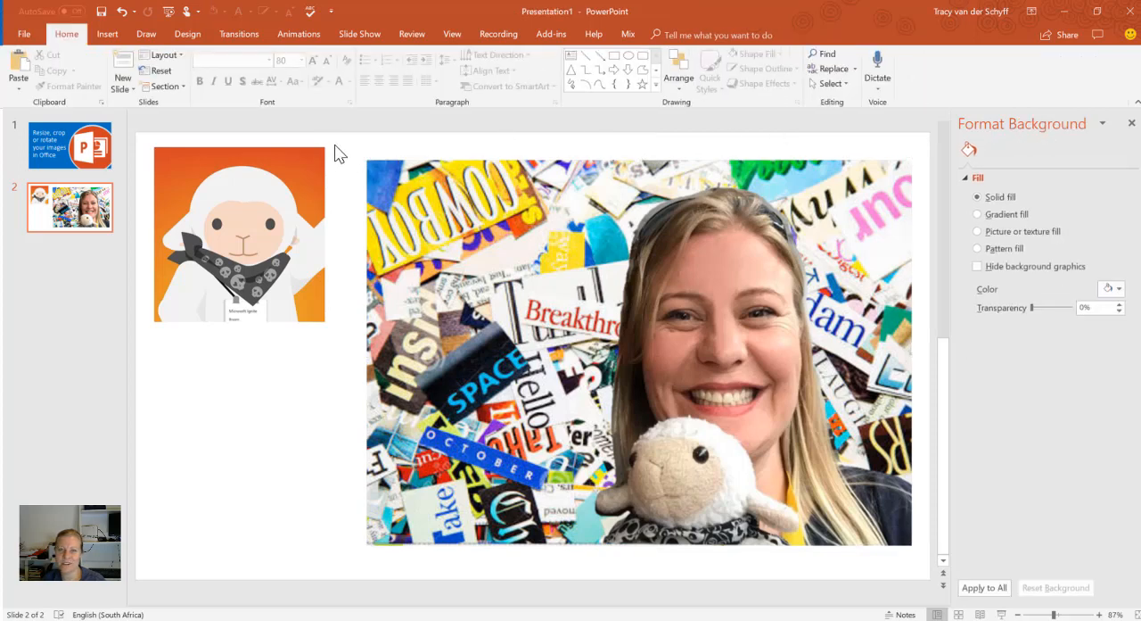
{"action": "mouse_move", "coordinate": [321, 236]}
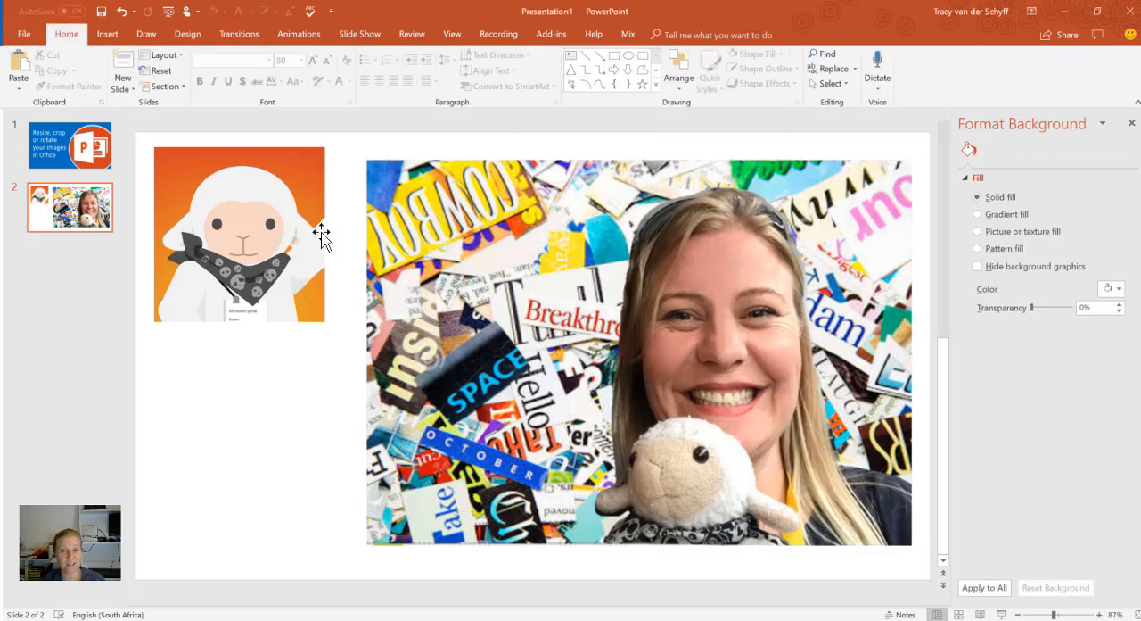